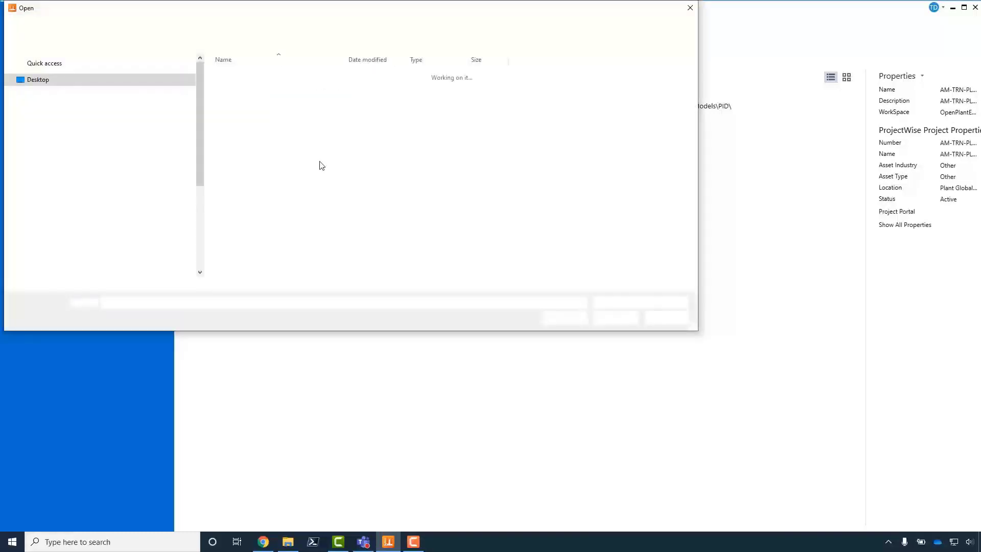
Open BT-2D-002-EXCHANGERS.dgn from the project's PID folder.
click(265, 84)
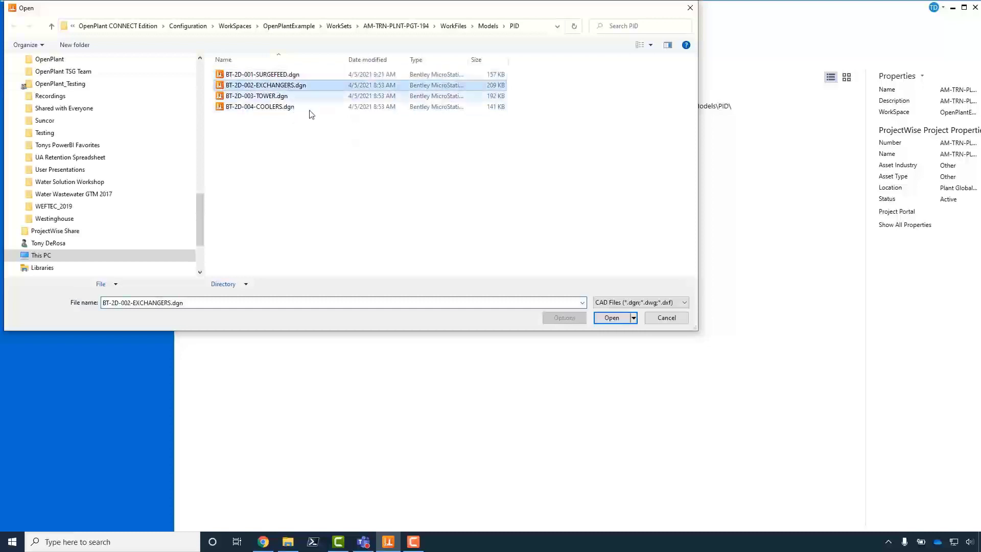
click(611, 318)
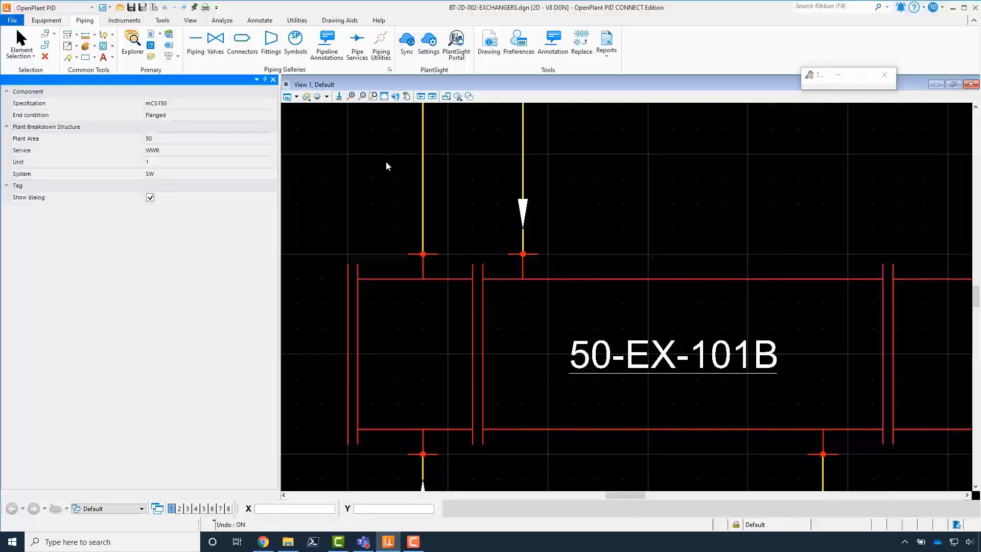
Fit the whole Exchangers sheet in view and start a PlantSight sync for it.
click(385, 96)
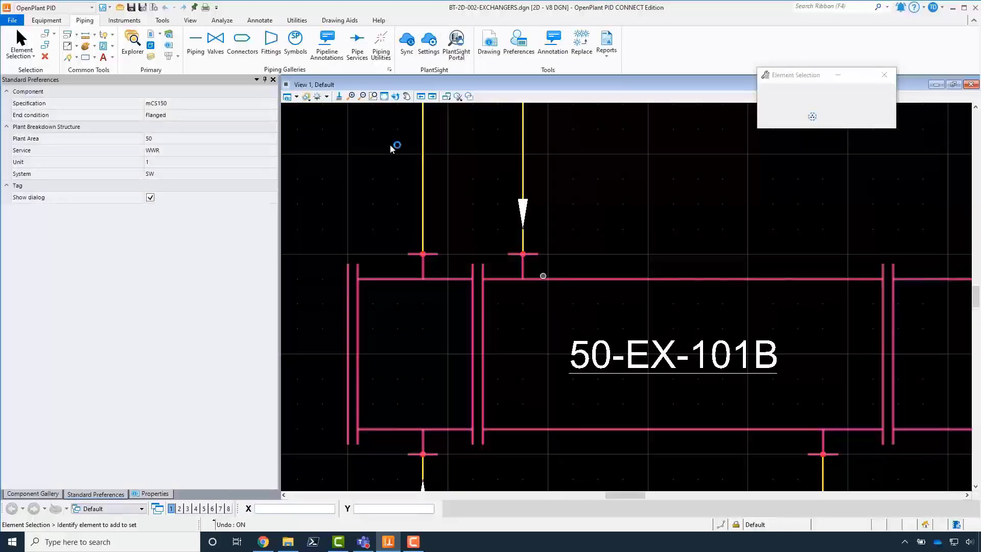
click(384, 96)
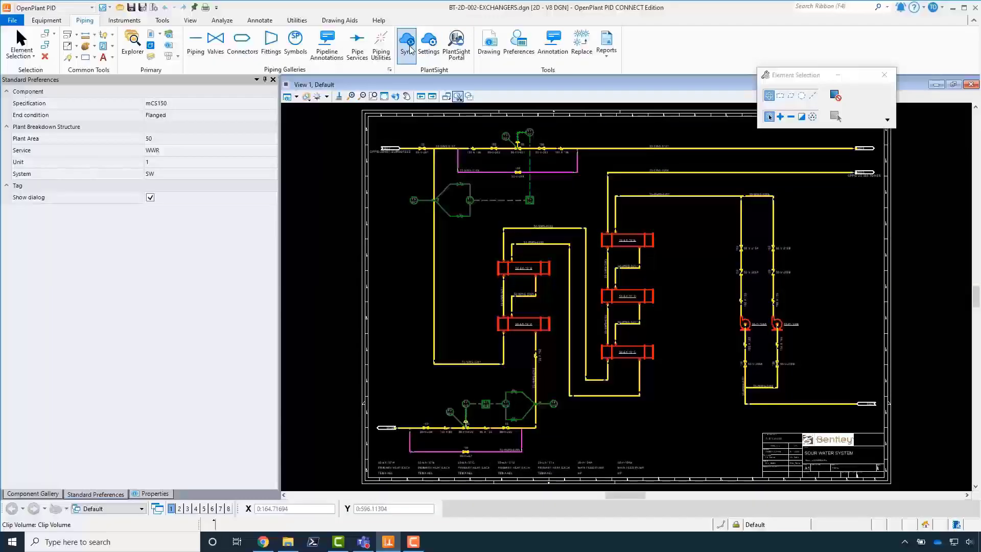
click(405, 38)
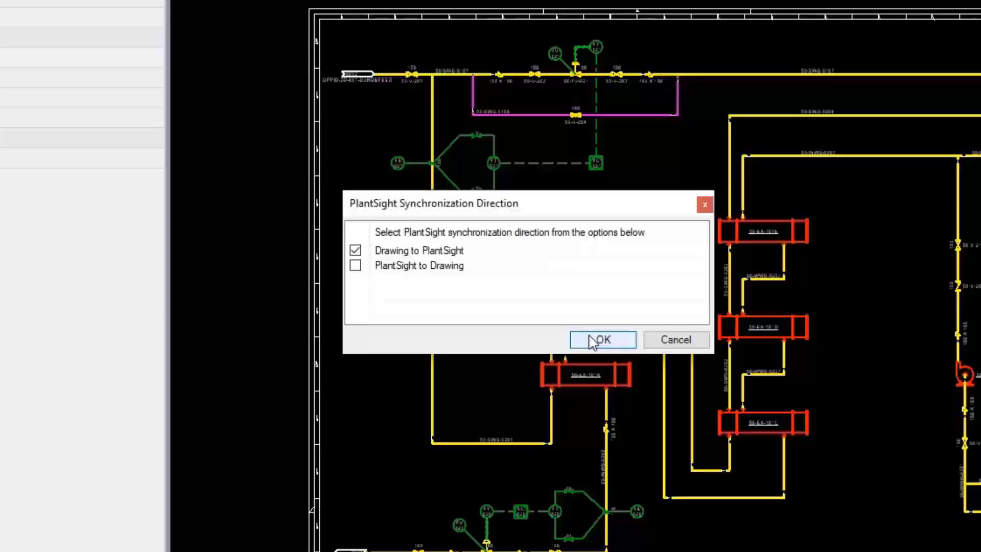
Sync Drawing to PlantSight, updating with the 121 added objects, and confirm successful completion.
click(601, 339)
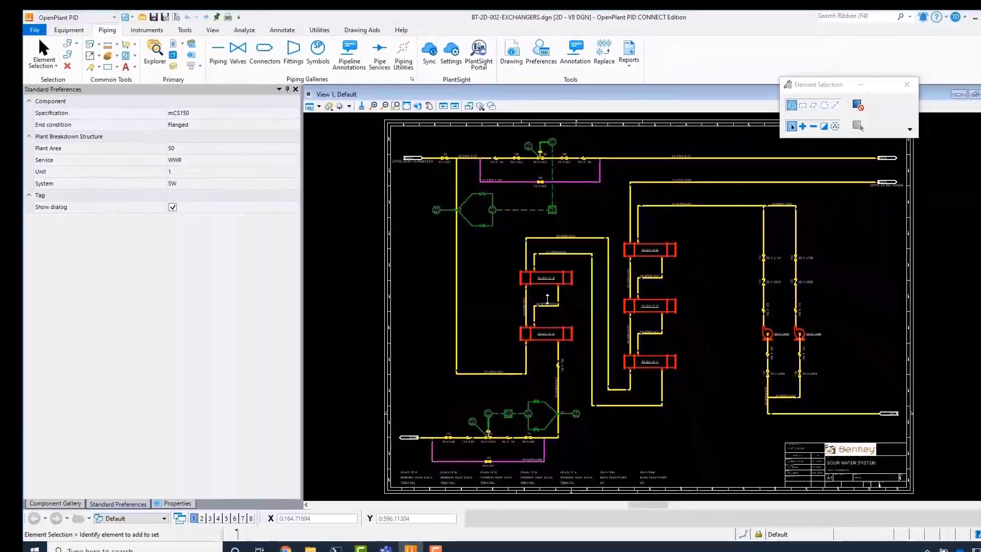
click(429, 50)
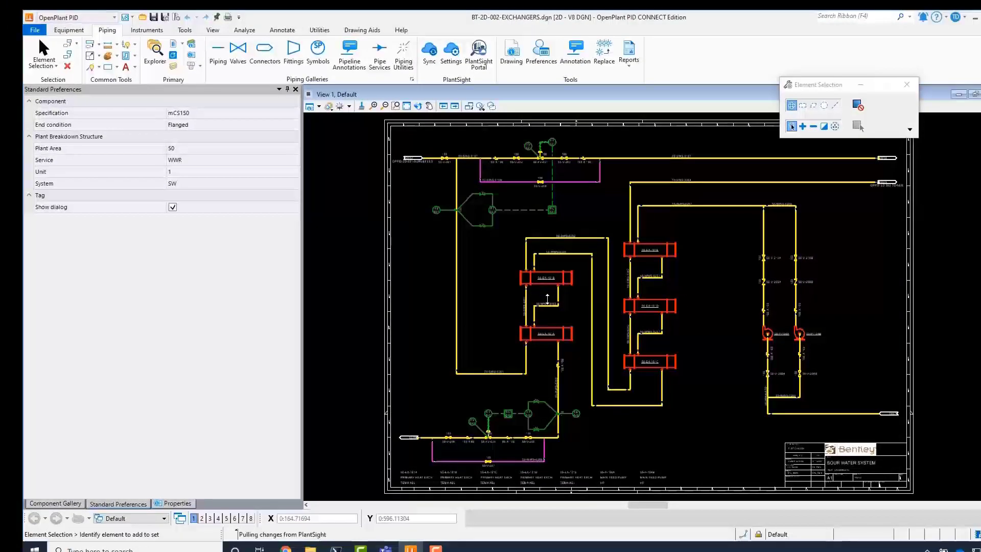
click(428, 53)
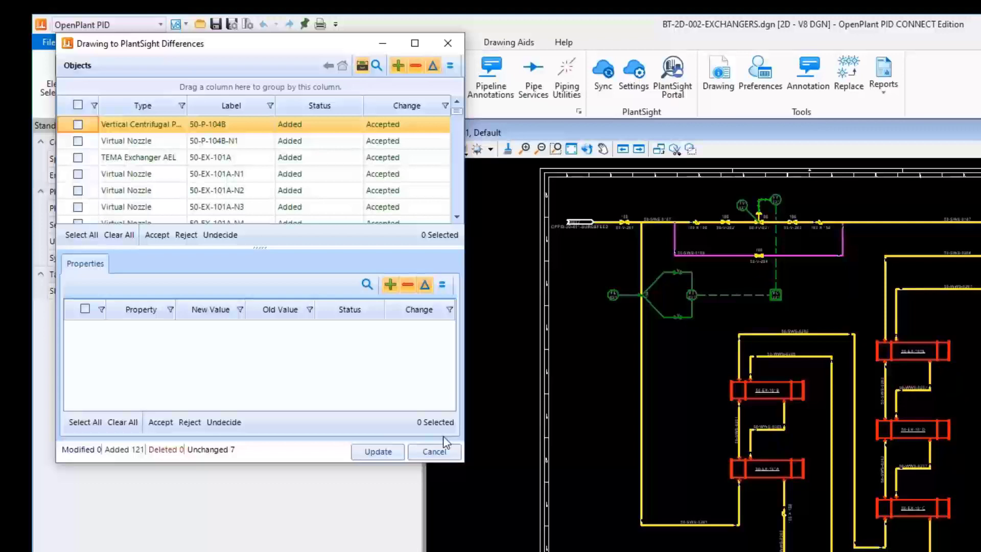
click(378, 451)
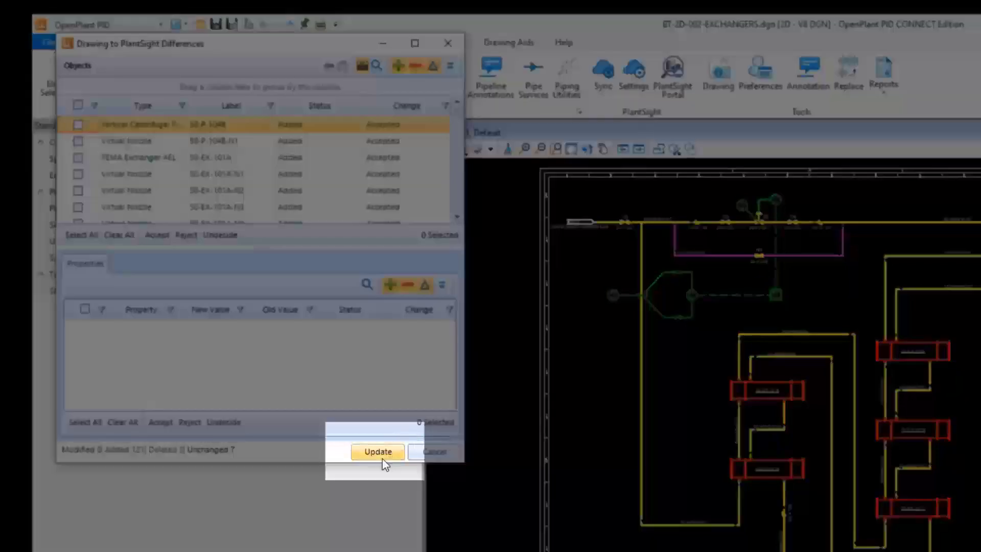
click(377, 450)
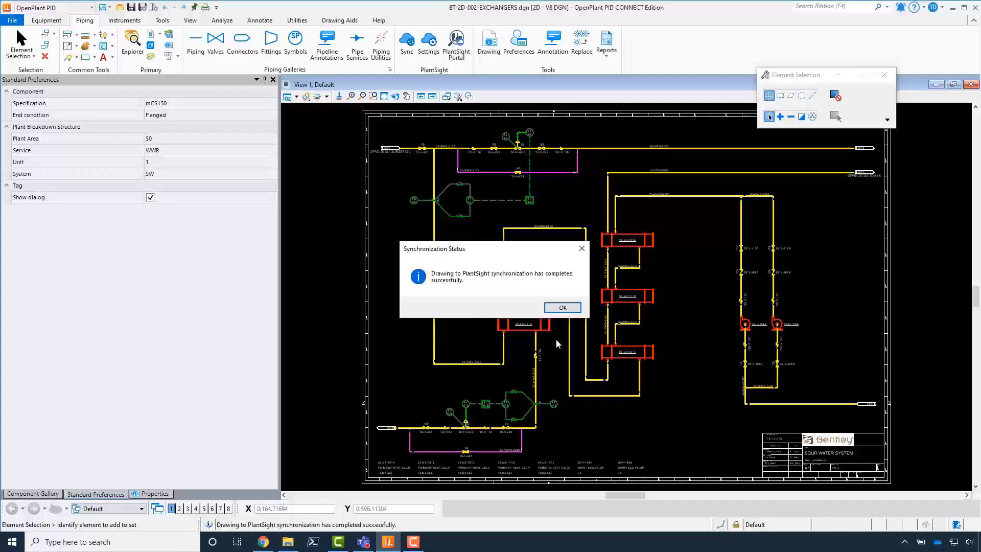
mouse_move(553, 310)
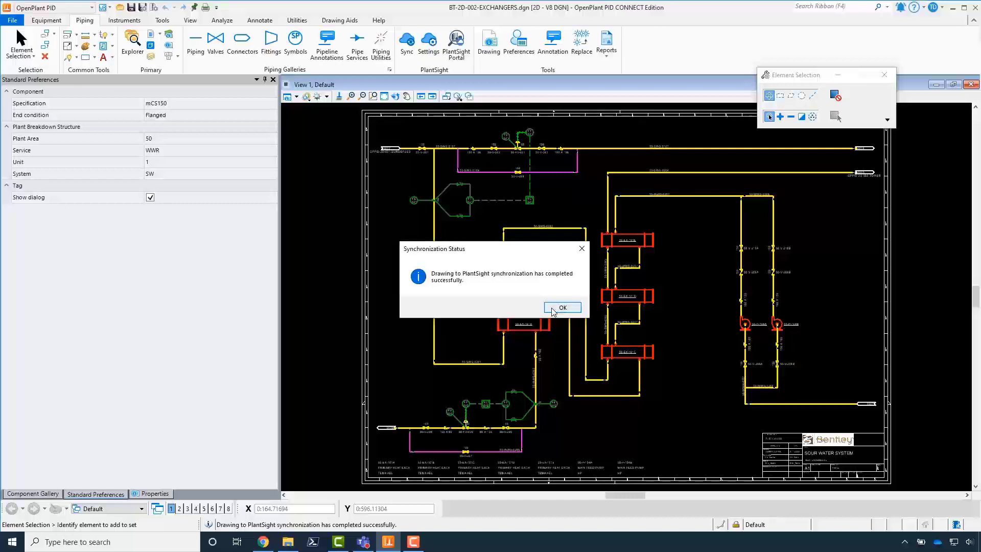
click(561, 308)
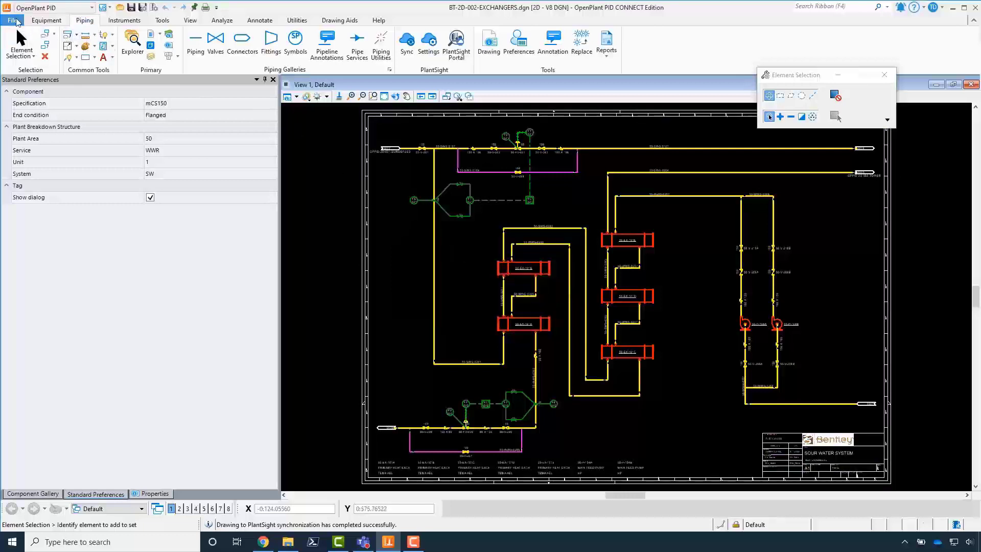
Open BT-2D-001-SURGEFEED.dgn from the Recent Files list.
click(11, 20)
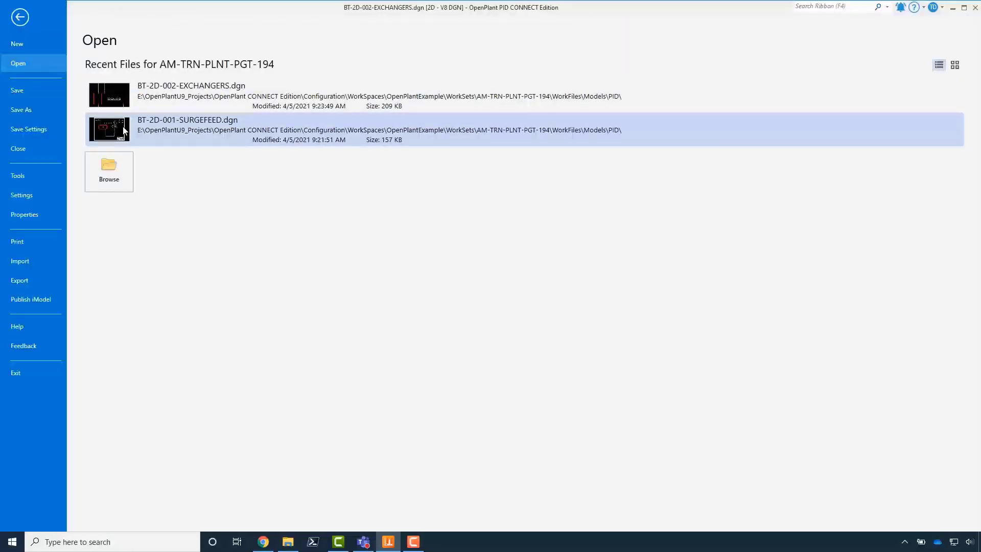
double_click(191, 94)
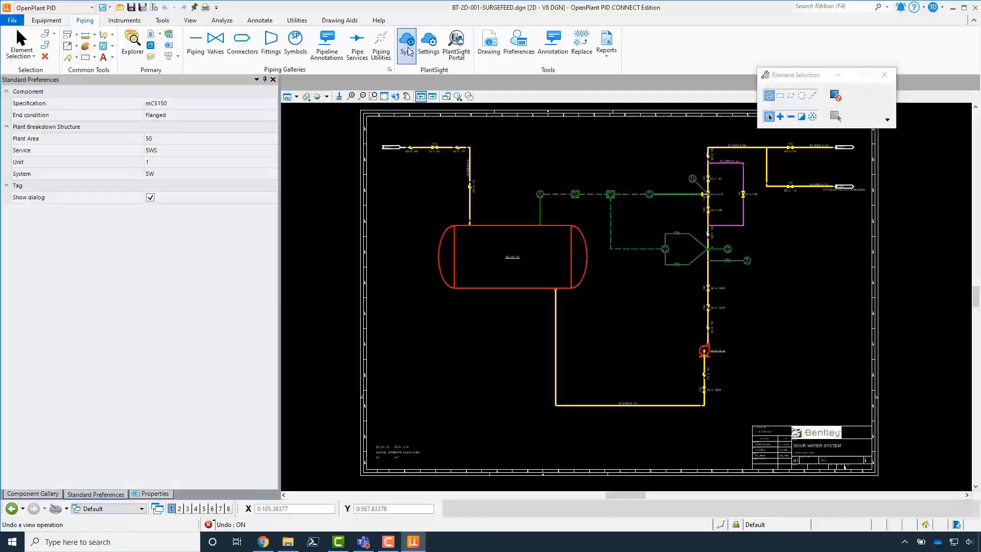
Sync the Surgefeed drawing to PlantSight, apply the found changes and confirm completion.
click(406, 39)
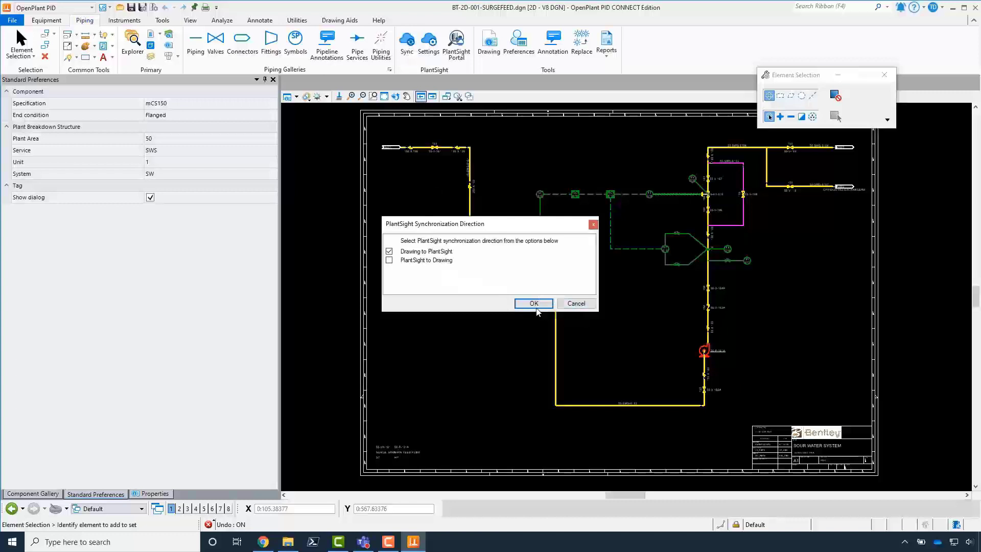
click(533, 304)
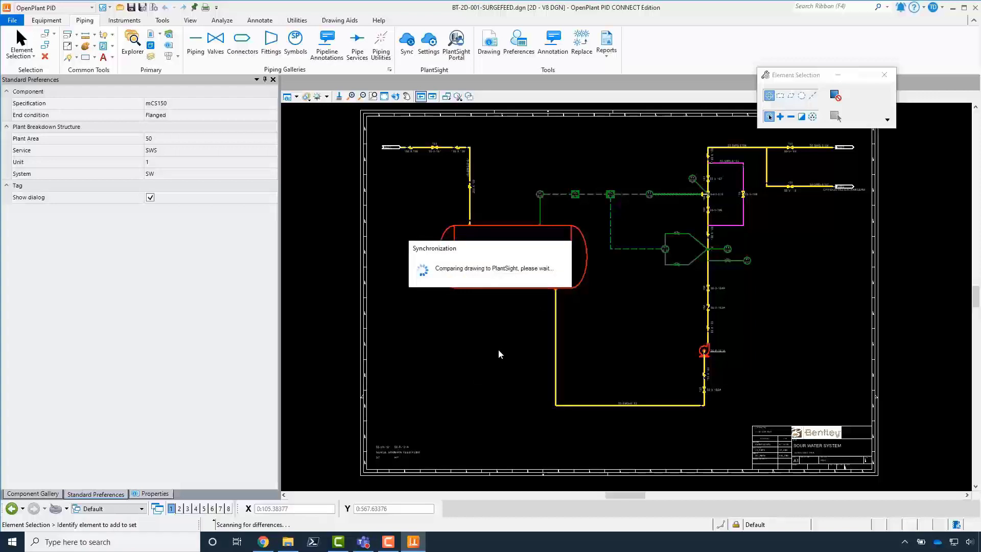
mouse_move(501, 368)
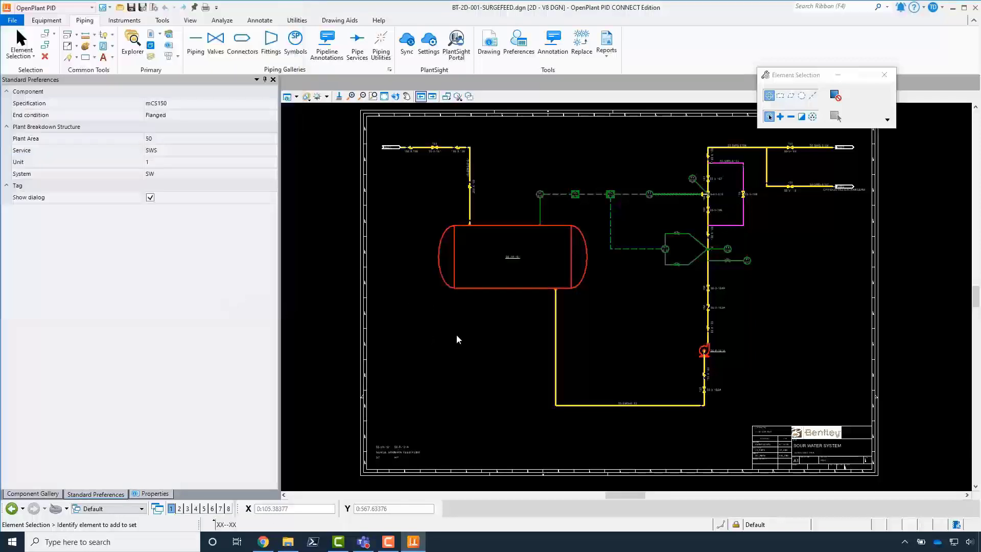
click(407, 40)
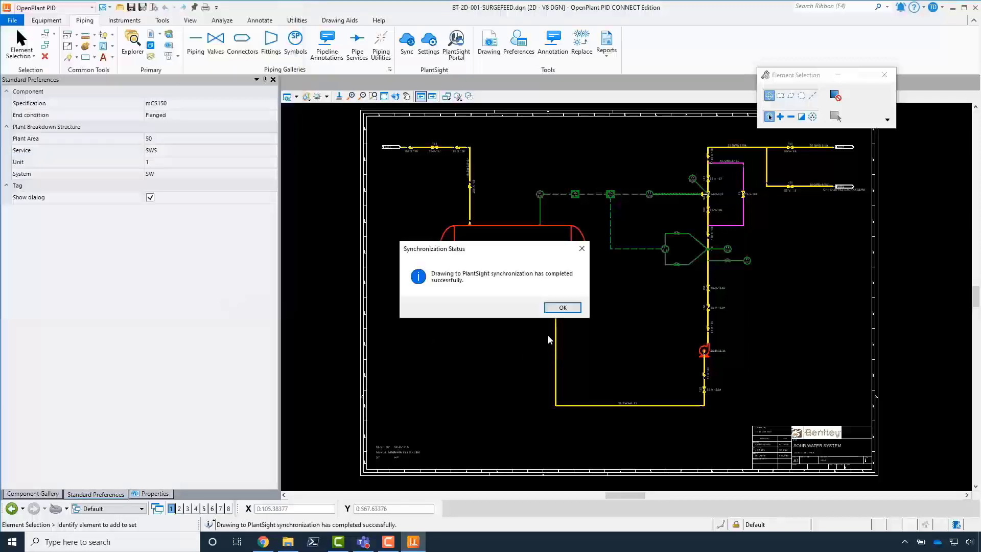
click(561, 308)
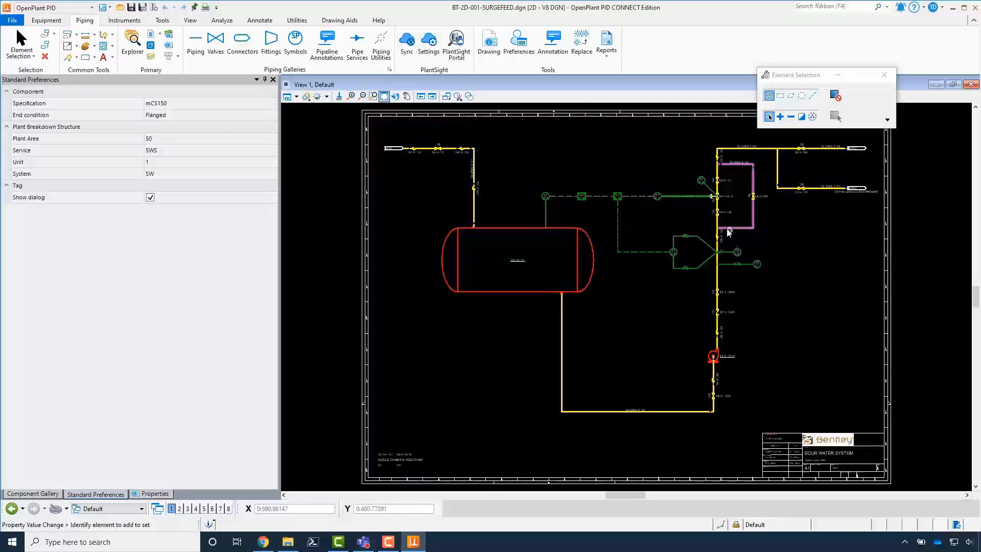
Follow page connector 0002 from Surgefeed to its linked connector in BT-2D-002-EXCHANGERS.
click(383, 96)
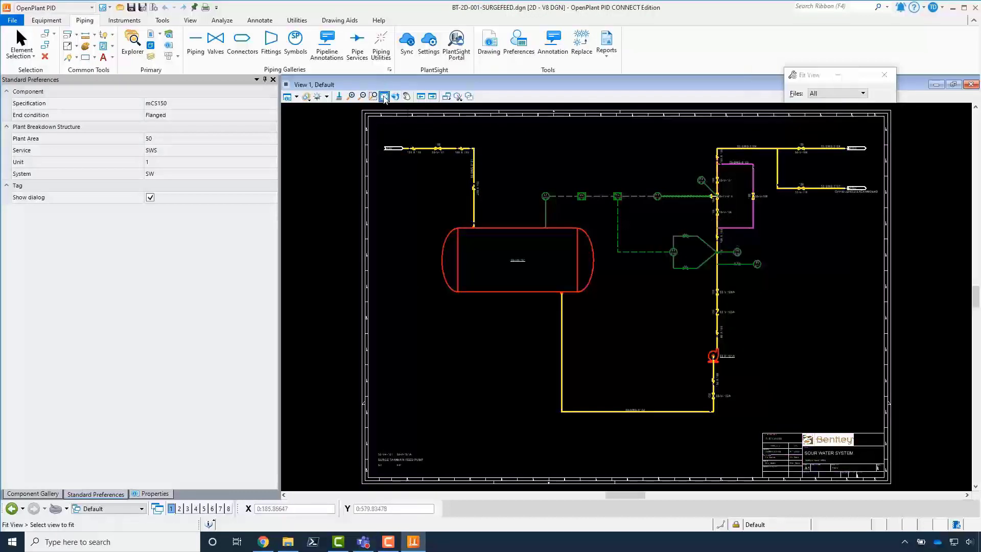
click(372, 96)
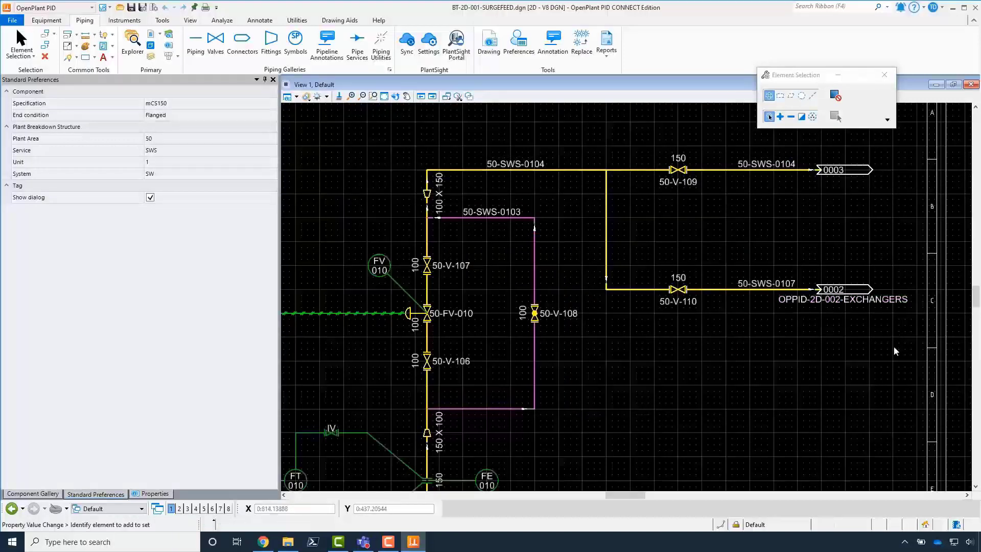
mouse_move(868, 287)
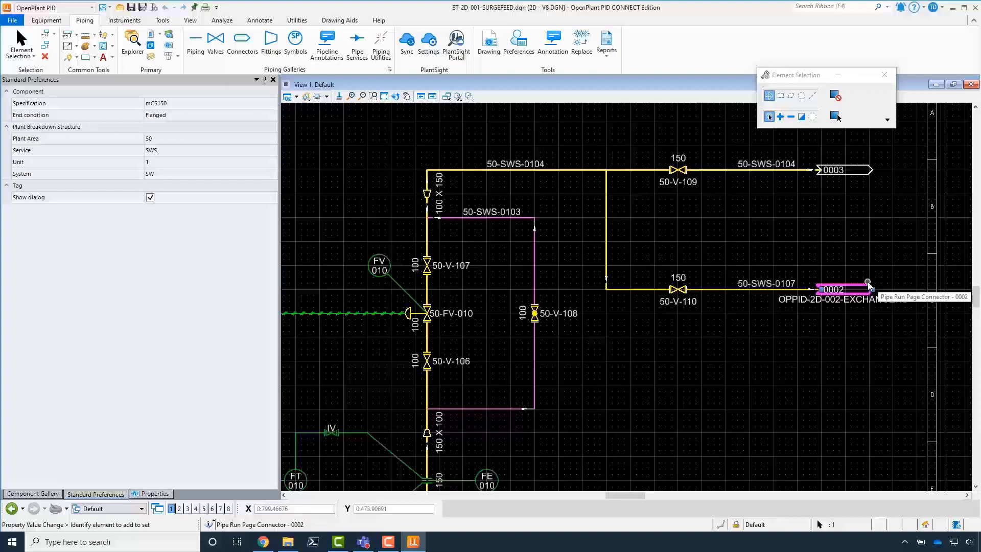
right_click(867, 282)
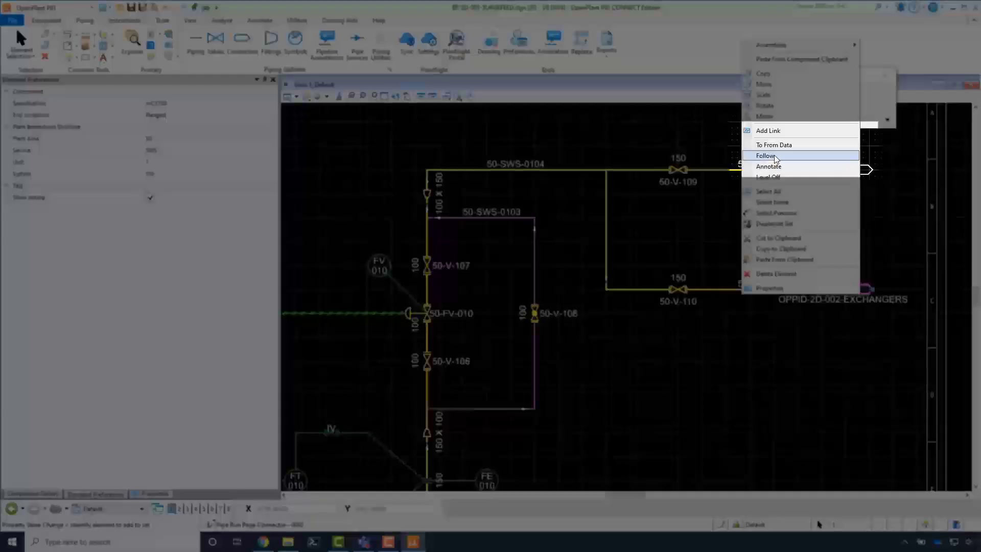
click(765, 155)
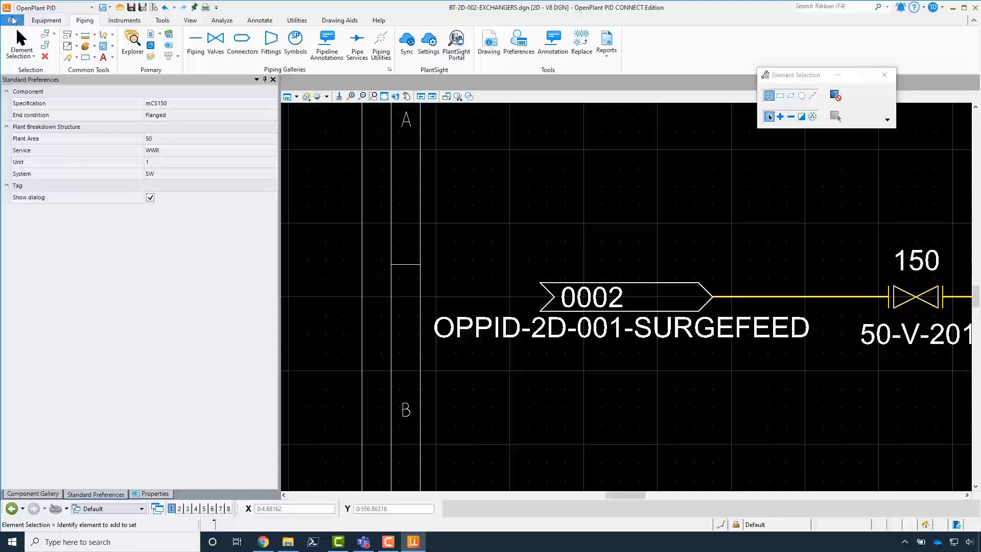
Browse to and open BT-2D-003-TOWER.dgn showing tower 50-TW-102.
click(11, 20)
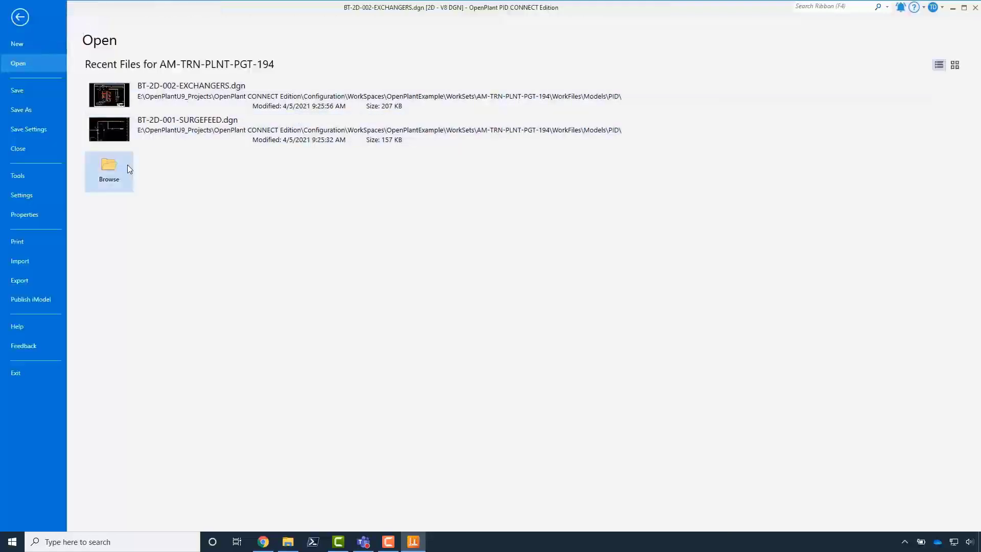
click(109, 168)
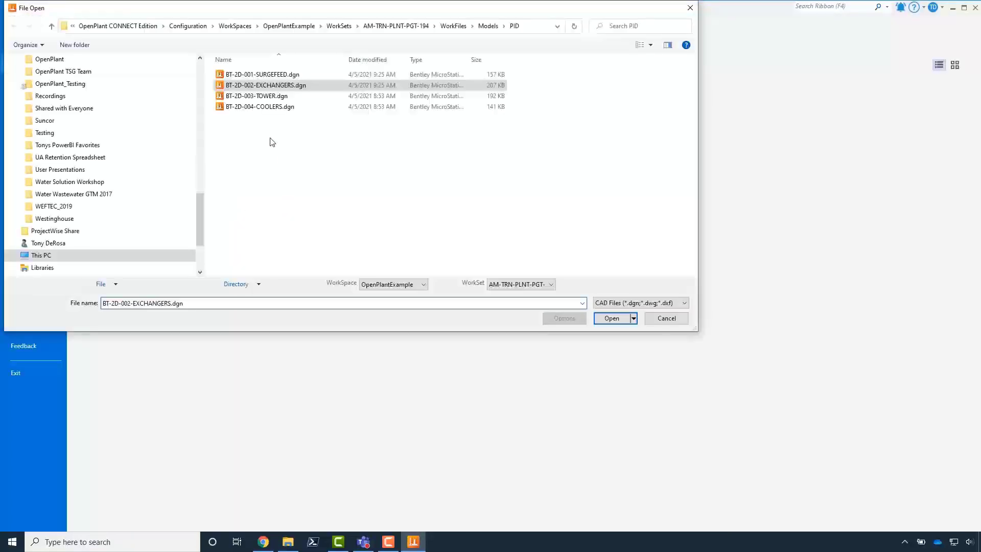
click(256, 96)
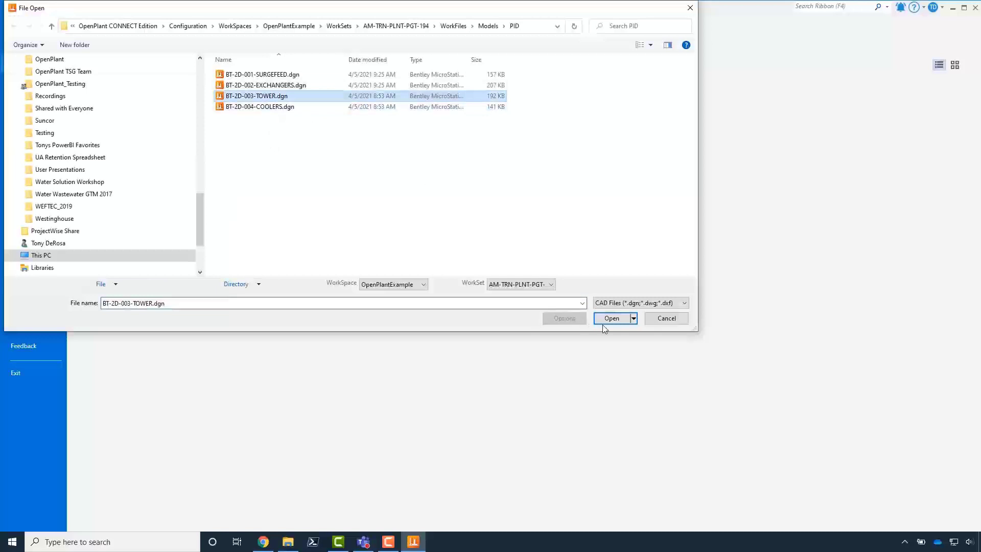
click(611, 318)
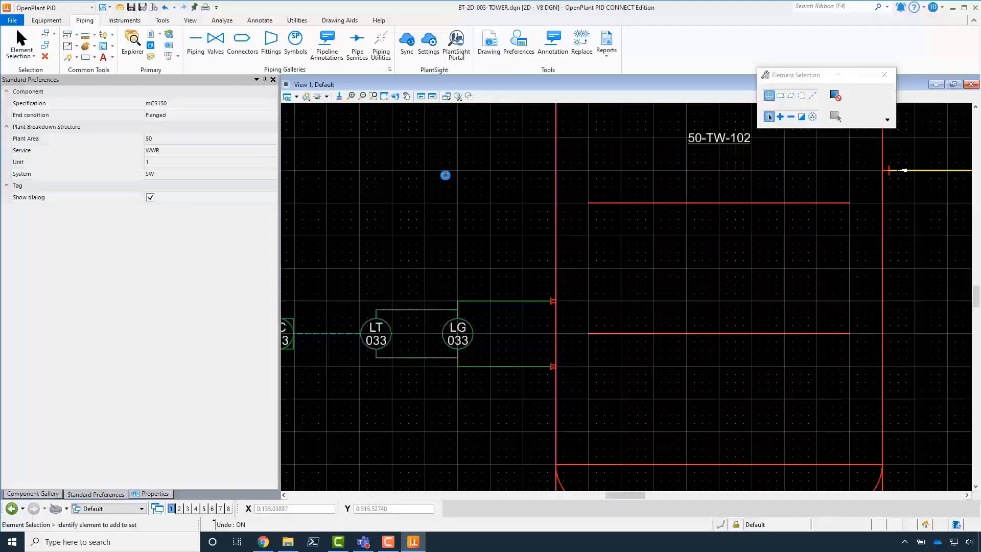
Fit the Tower sheet in view and sync it Drawing to PlantSight until completion.
click(383, 96)
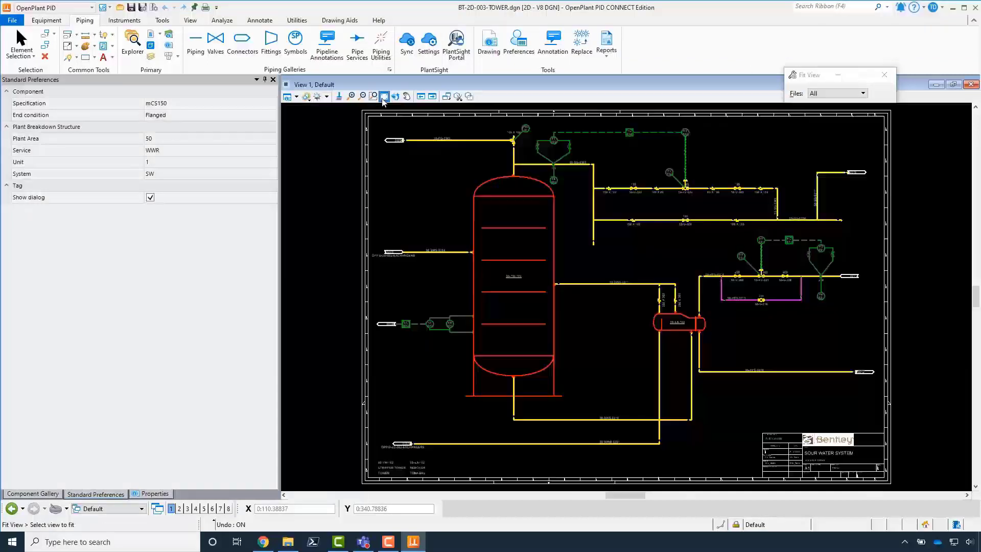
click(406, 39)
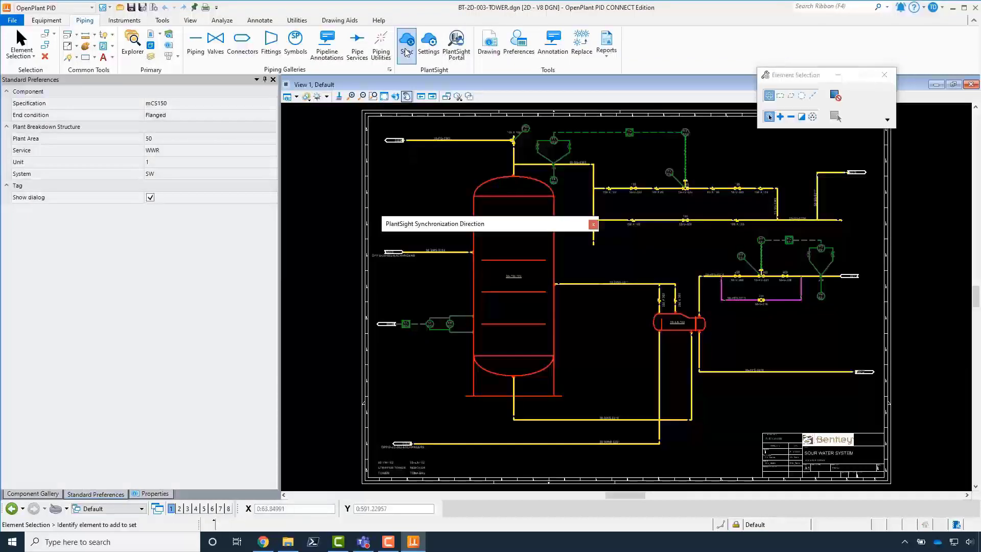
click(593, 224)
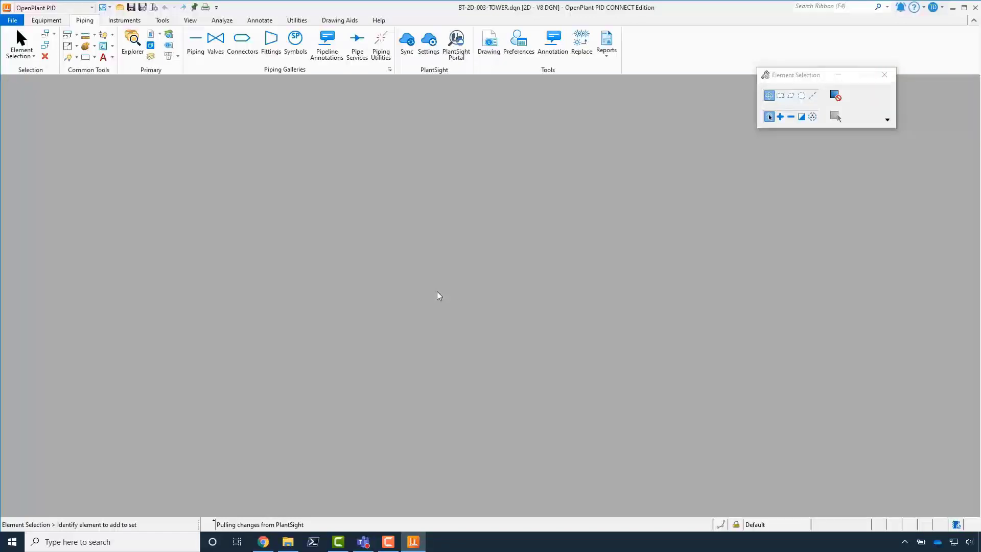
click(406, 41)
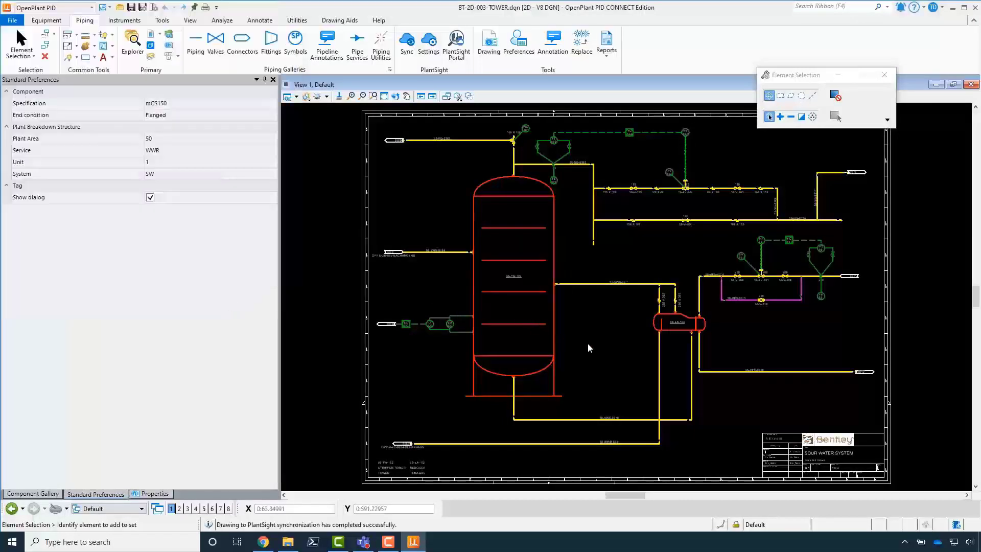
mouse_move(559, 312)
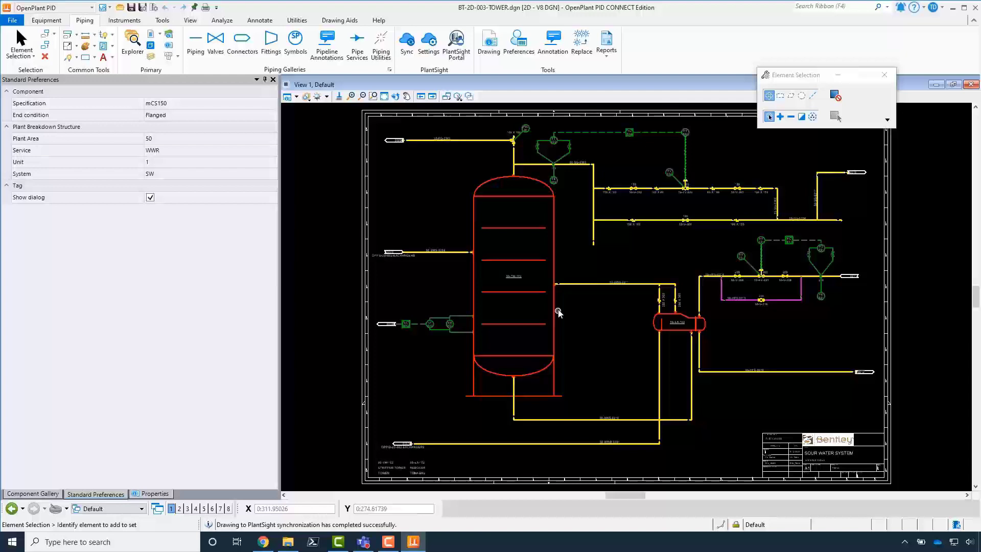
Browse to and open BT-2D-004-COOLERS.dgn showing the two coolers.
click(12, 21)
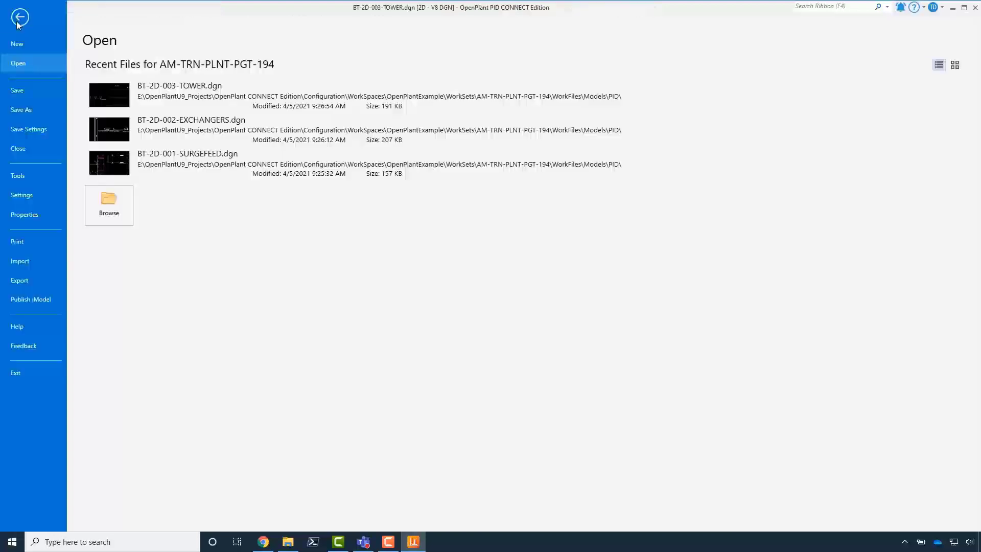
click(109, 204)
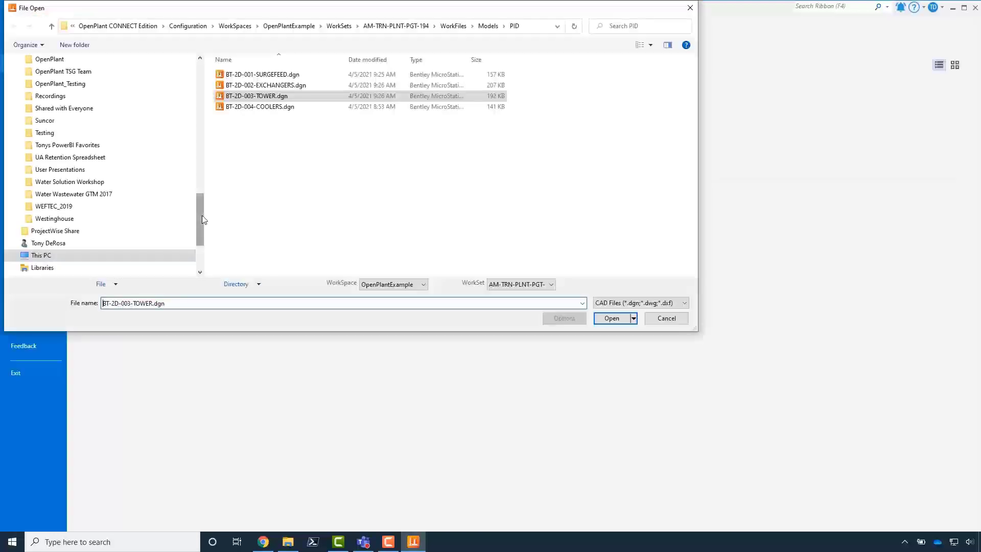
click(259, 107)
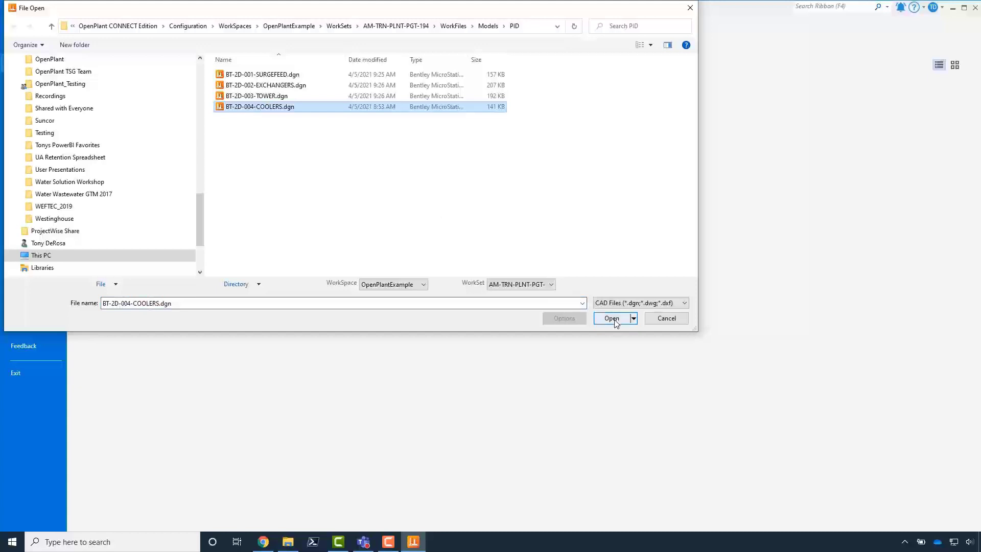
click(611, 319)
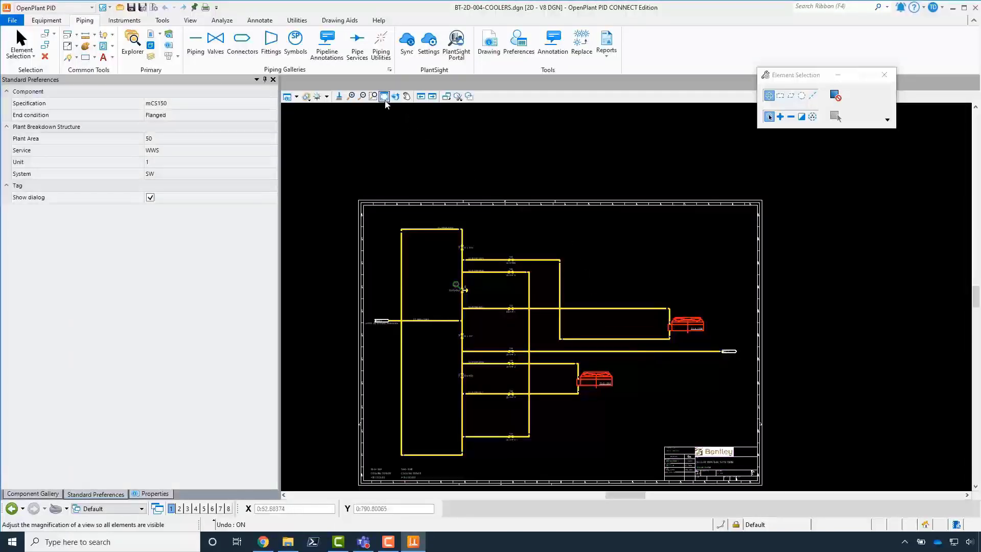
Sync the Coolers sheet to PlantSight, accepting 3 modified and 32 added objects, and confirm success.
click(384, 96)
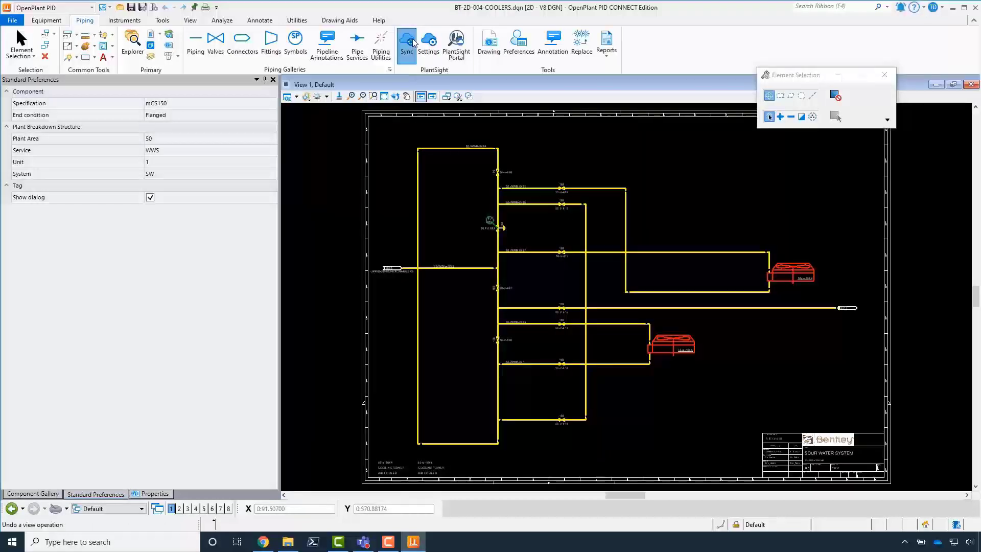
click(406, 40)
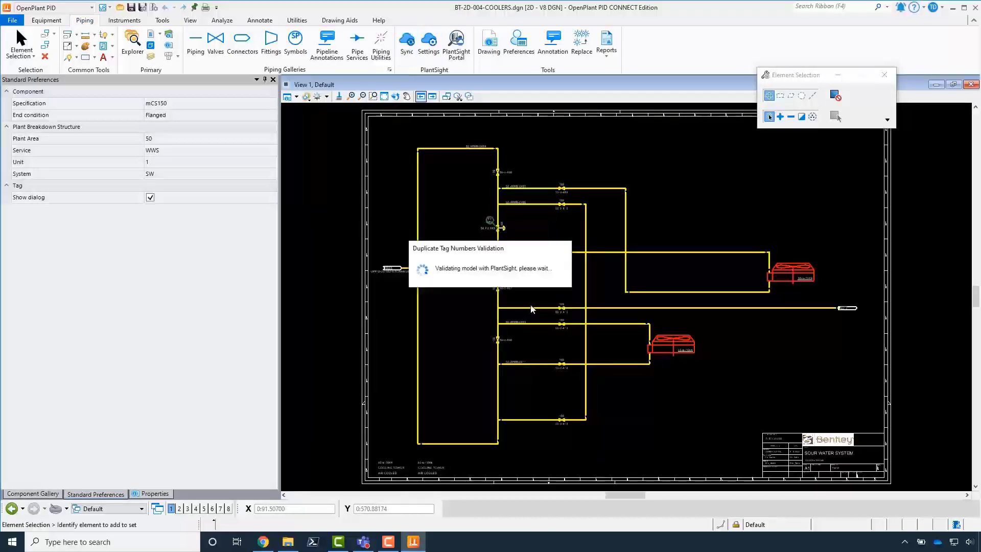
mouse_move(568, 351)
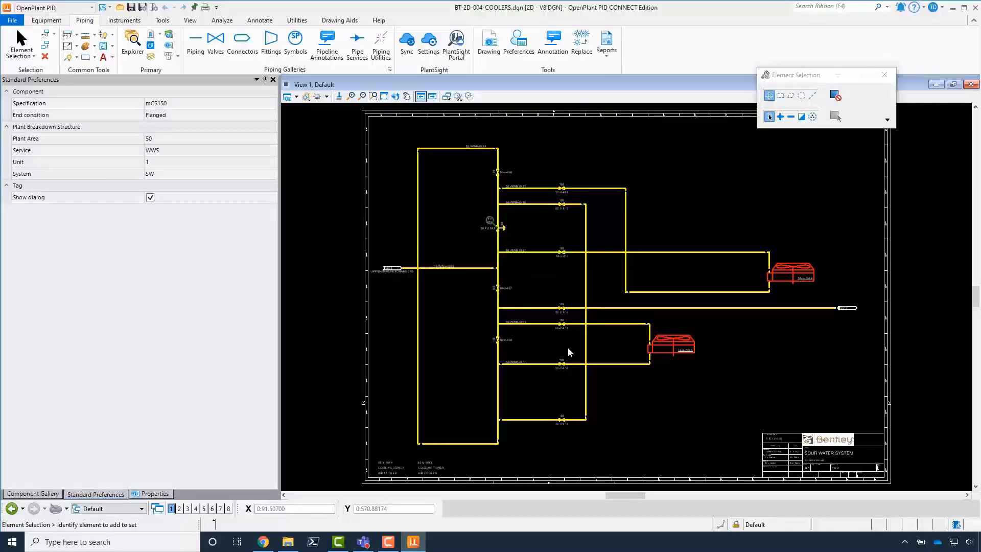
click(406, 44)
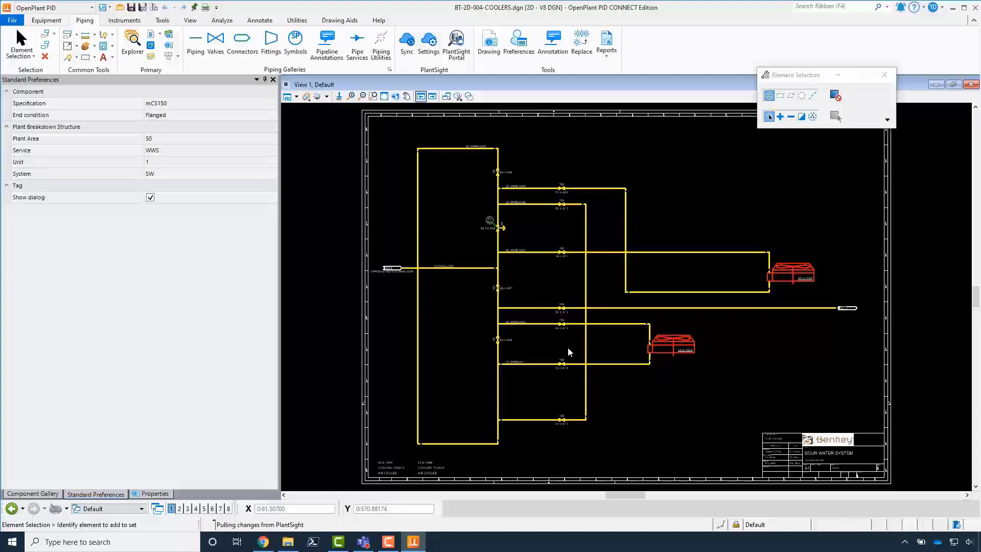
click(406, 44)
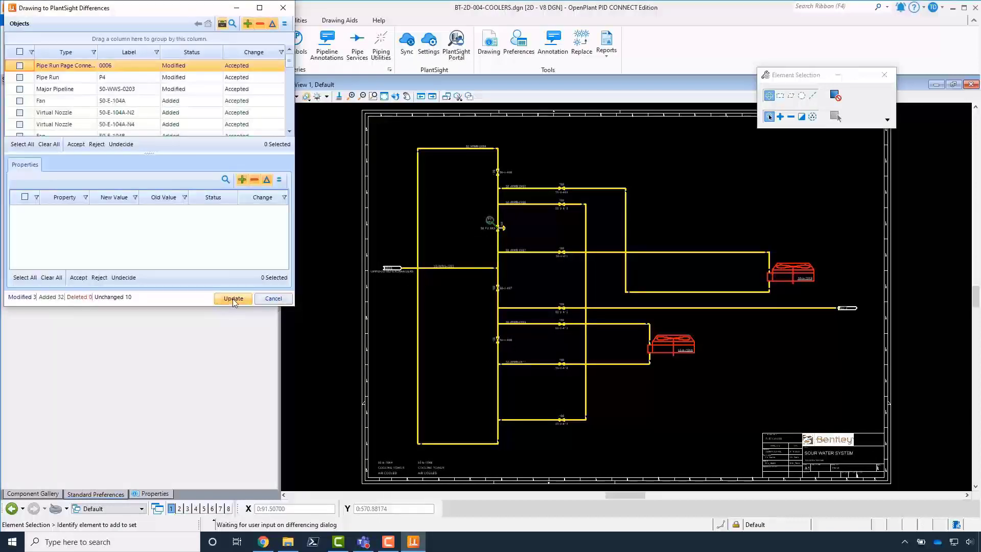
click(233, 298)
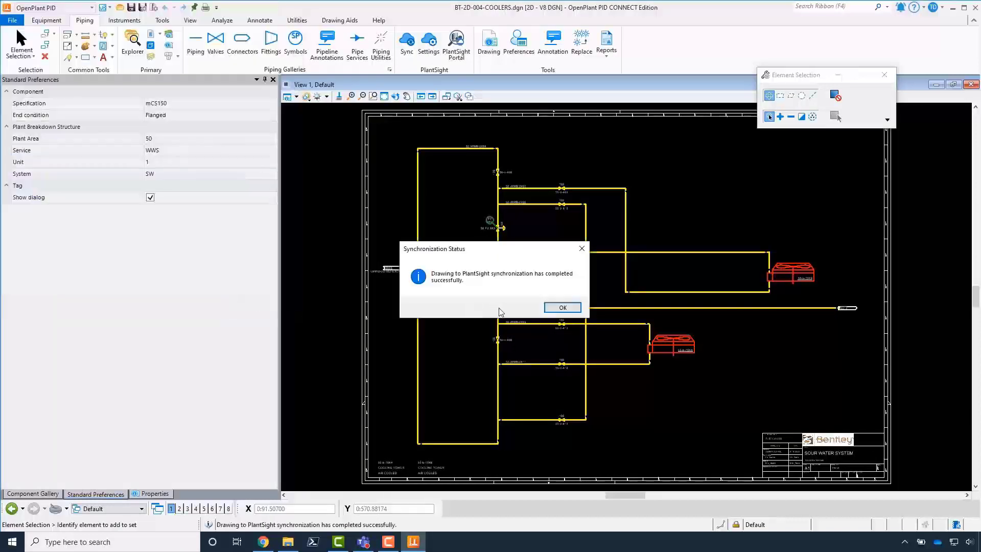
click(561, 308)
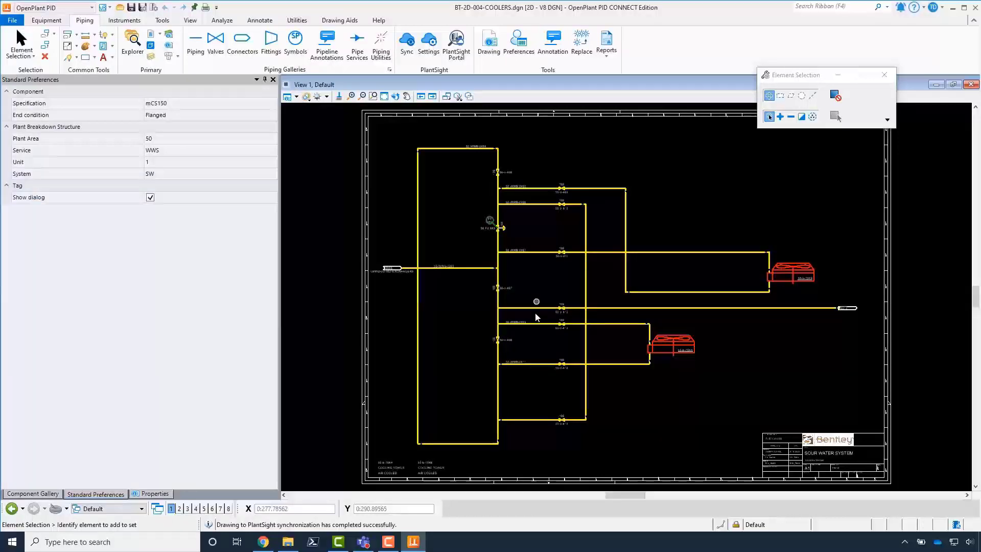